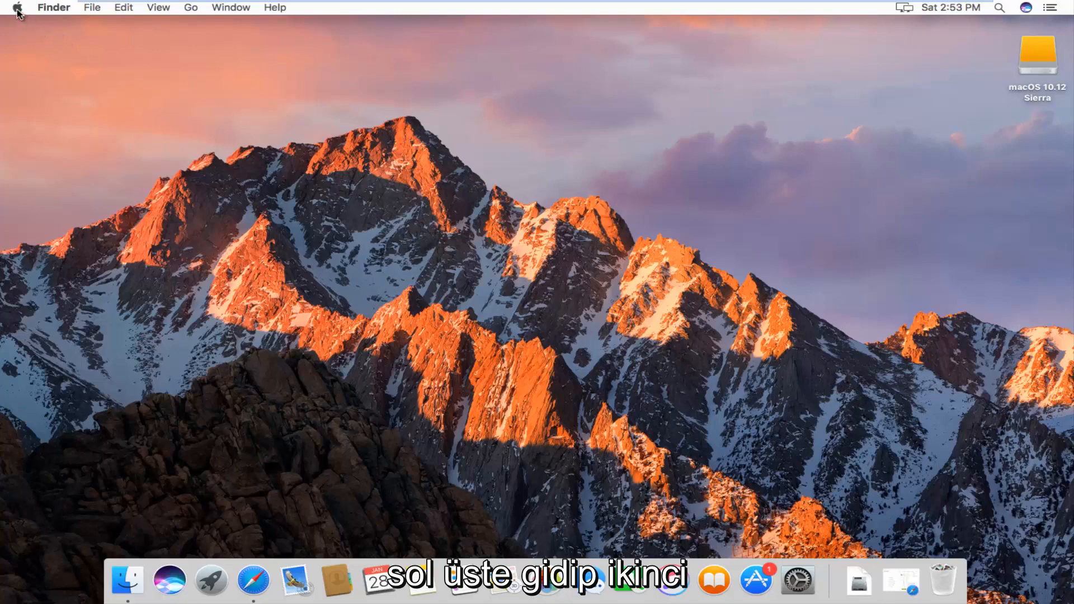
# - Launch System Preferences from the Apple menu to show the full grid of panes
pyautogui.click(18, 8)
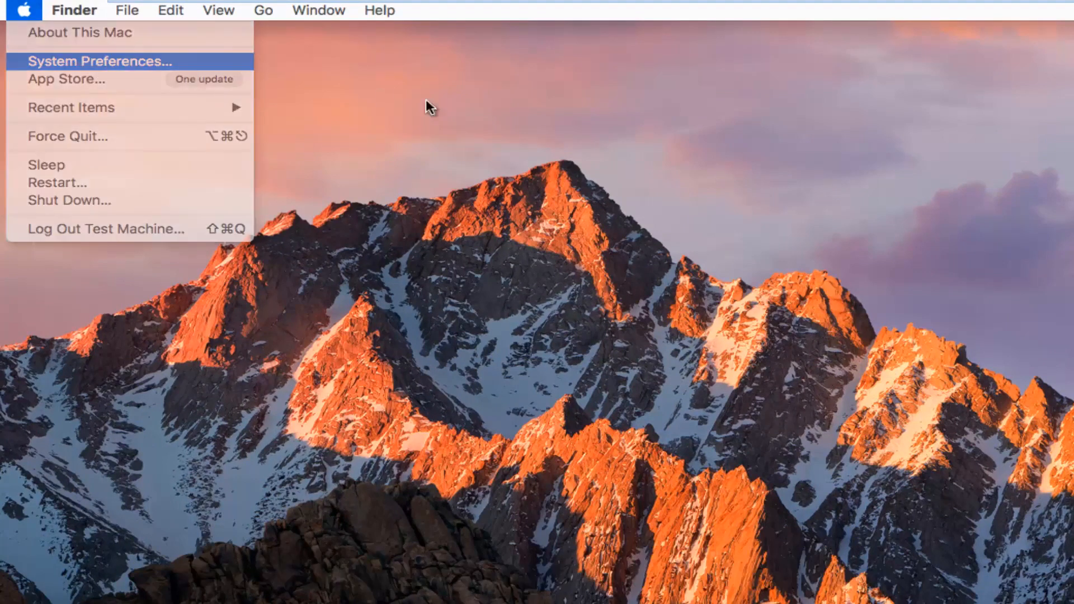
pyautogui.click(100, 61)
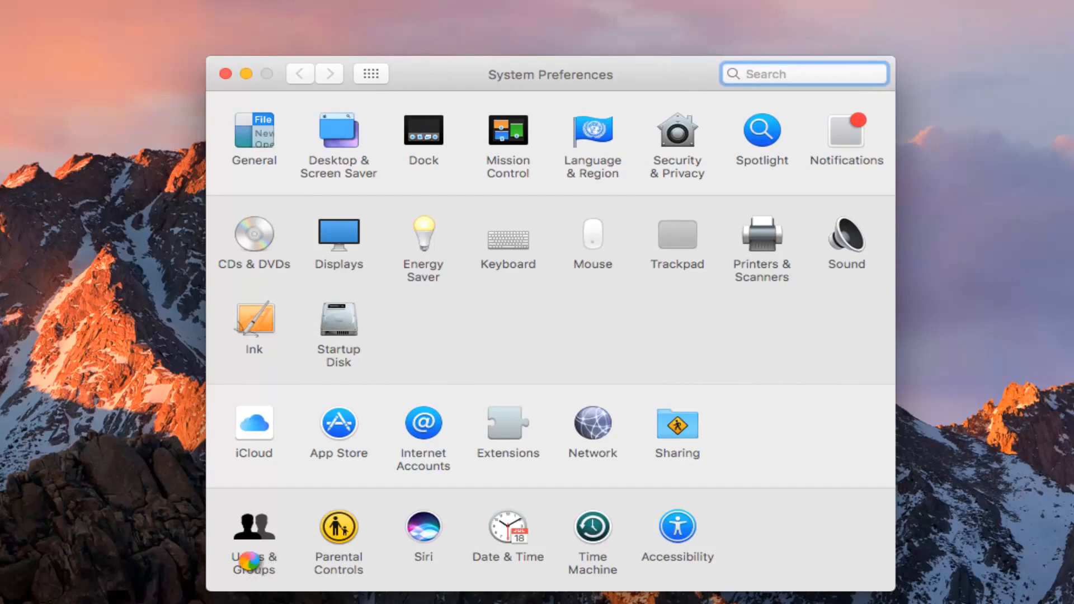
# - Go into the Users & Groups pane for the current admin user
pyautogui.click(254, 534)
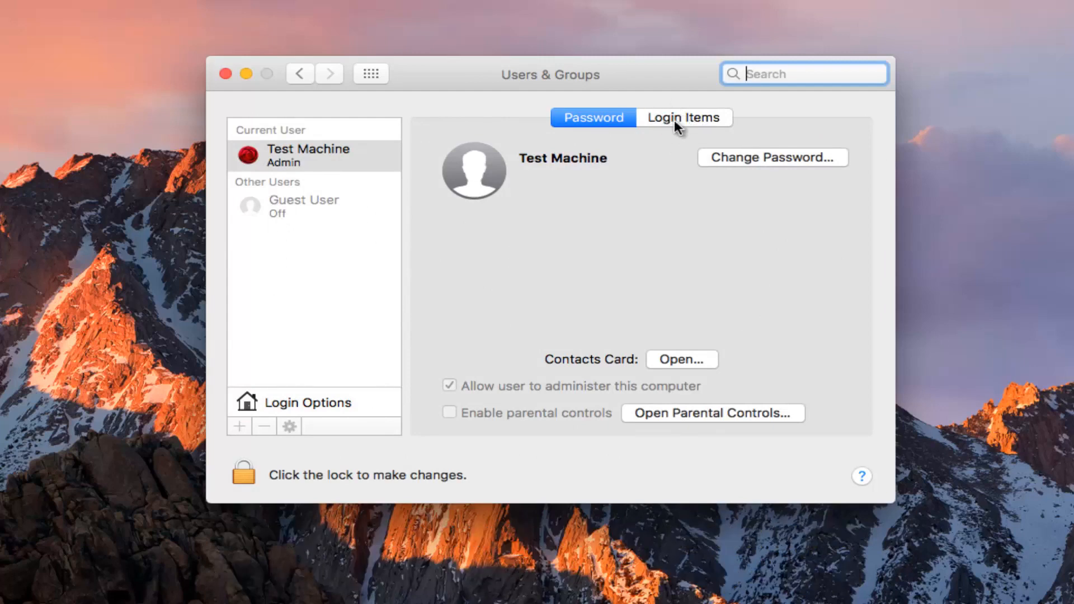
# - Switch to Login Items to list apps opening at login, including iTunesHelper
pyautogui.click(683, 118)
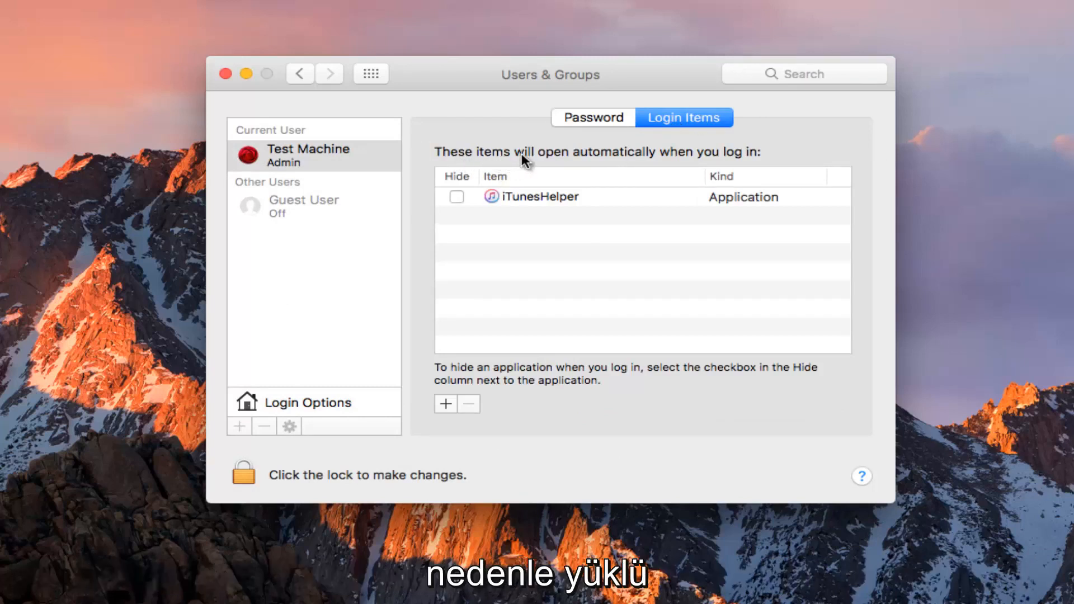
pyautogui.moveTo(531, 209)
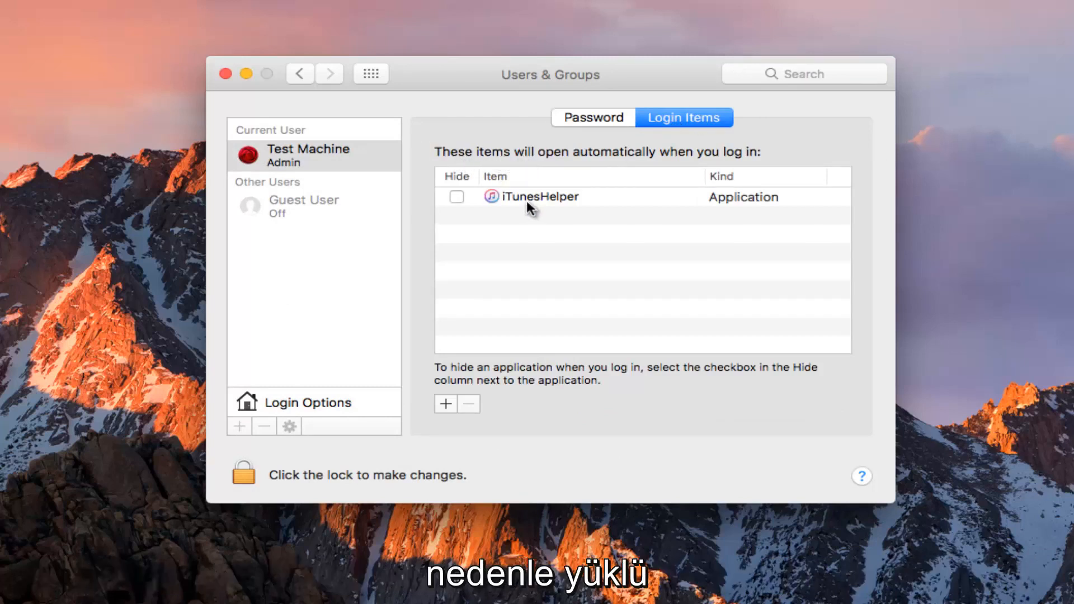
pyautogui.moveTo(572, 266)
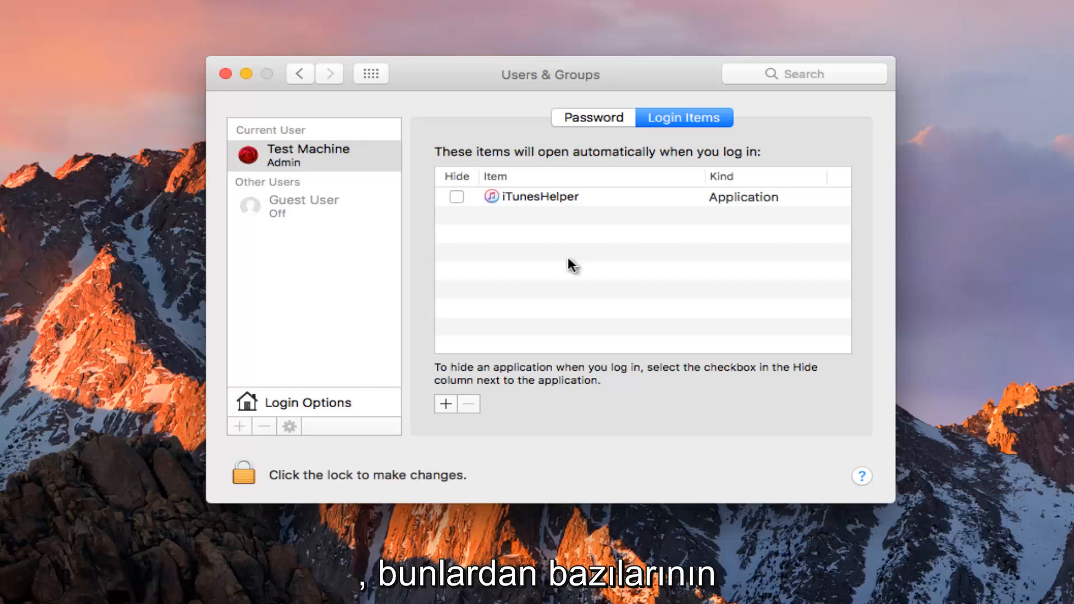
pyautogui.moveTo(561, 268)
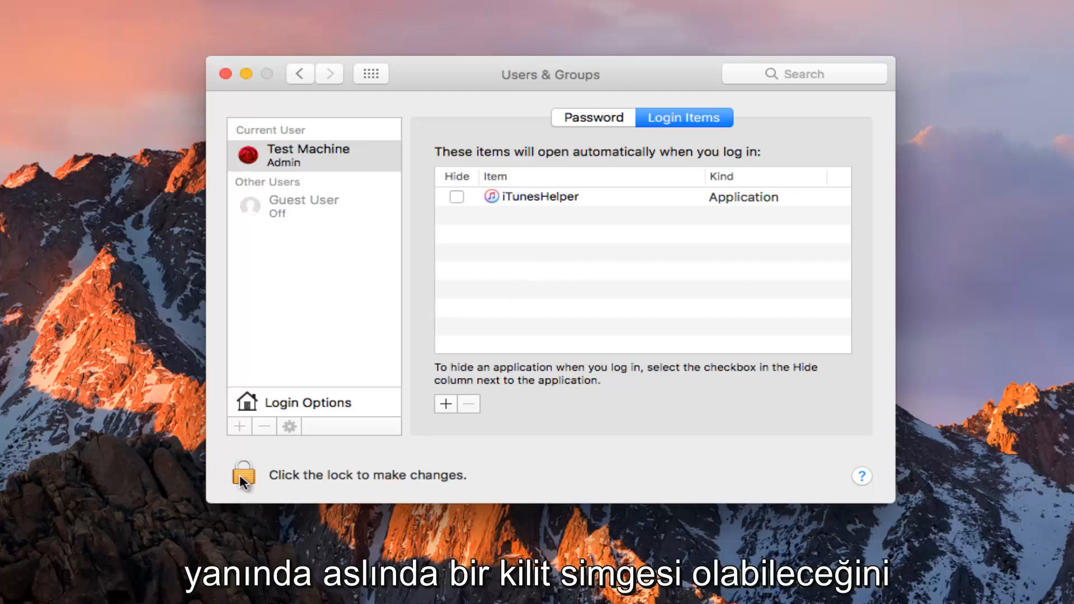
pyautogui.moveTo(530, 206)
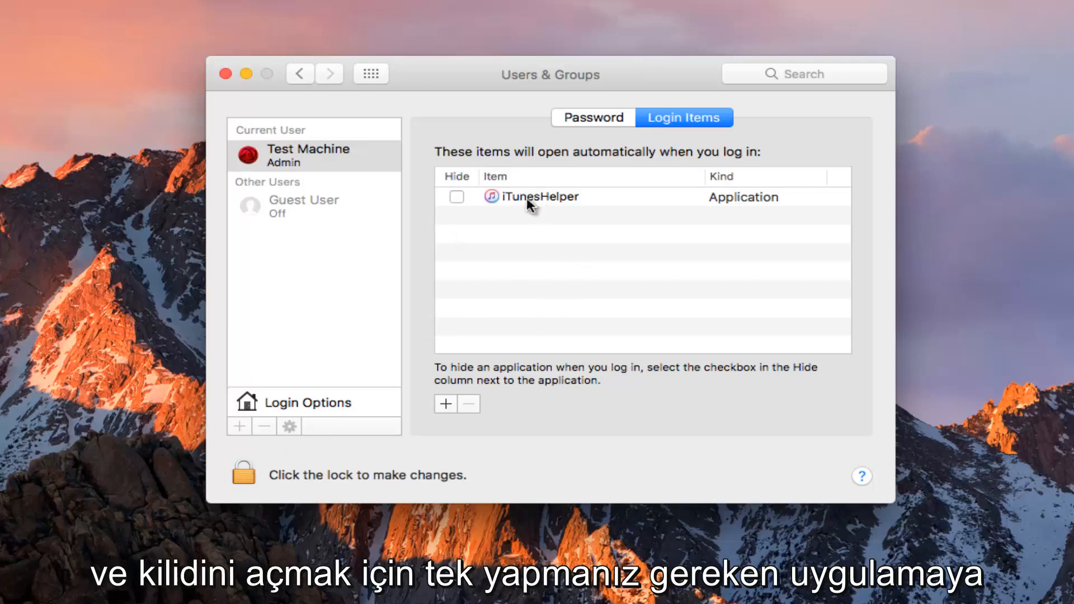
# - Unlock Users & Groups with the admin password and select iTunesHelper in the list
pyautogui.click(535, 197)
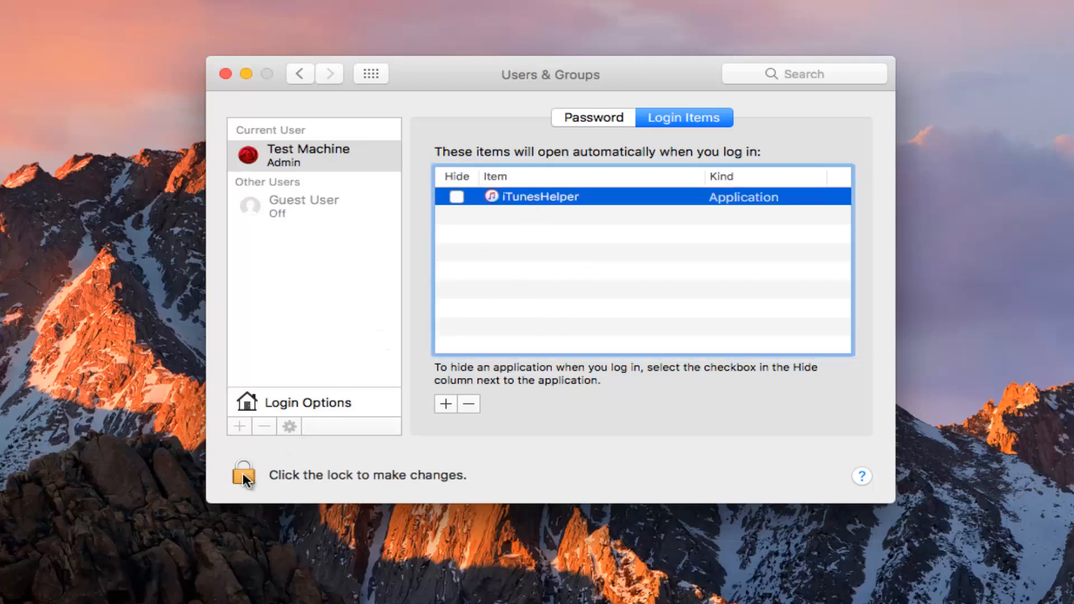
pyautogui.click(243, 475)
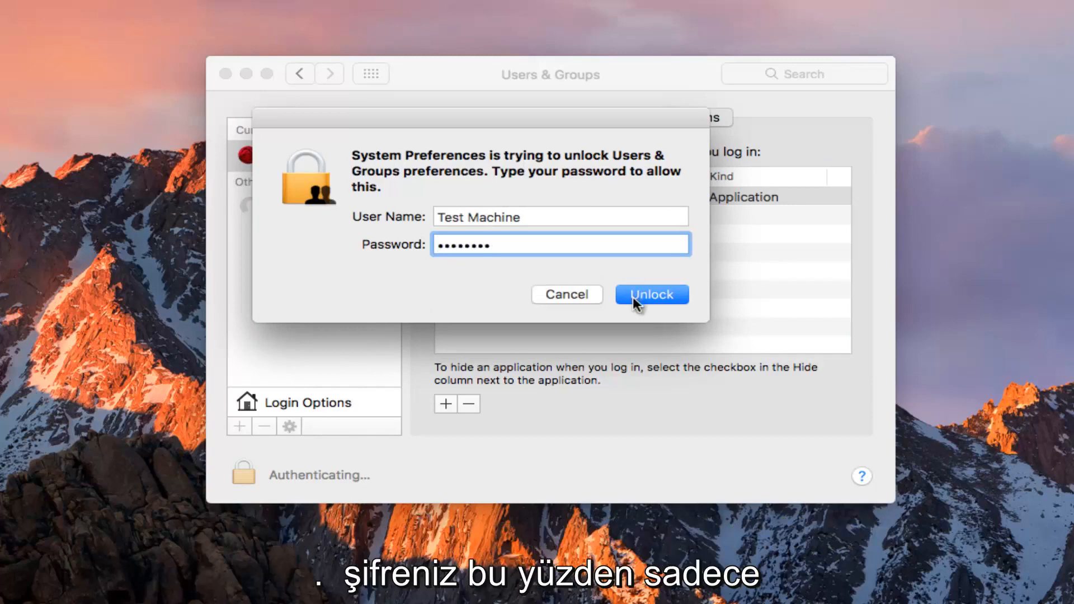
pyautogui.click(652, 294)
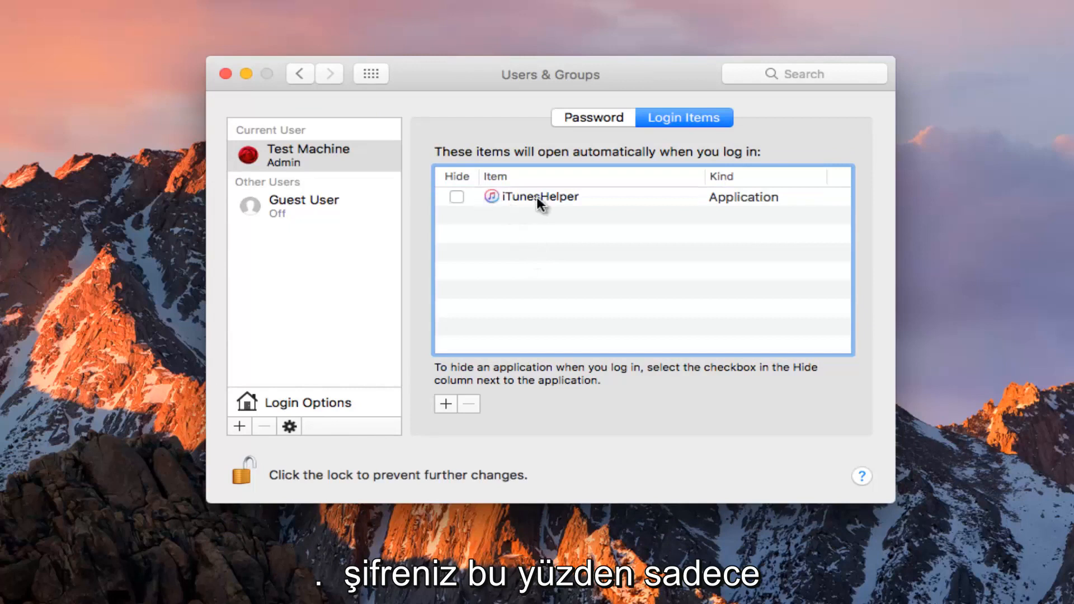
pyautogui.click(542, 197)
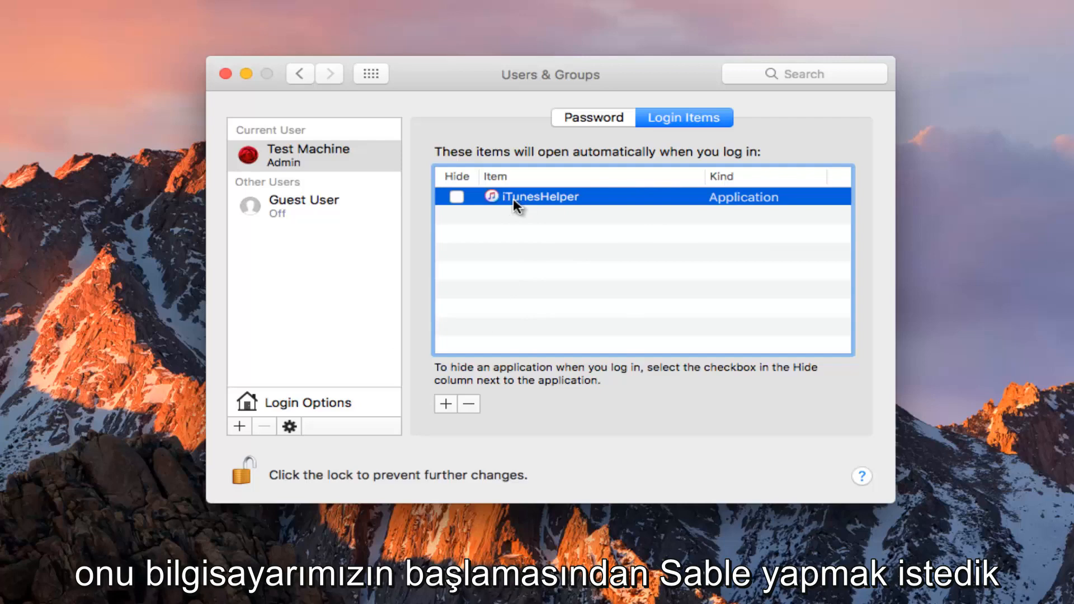
# - Tick the Hide checkbox for iTunesHelper so it stays hidden at login
pyautogui.click(457, 197)
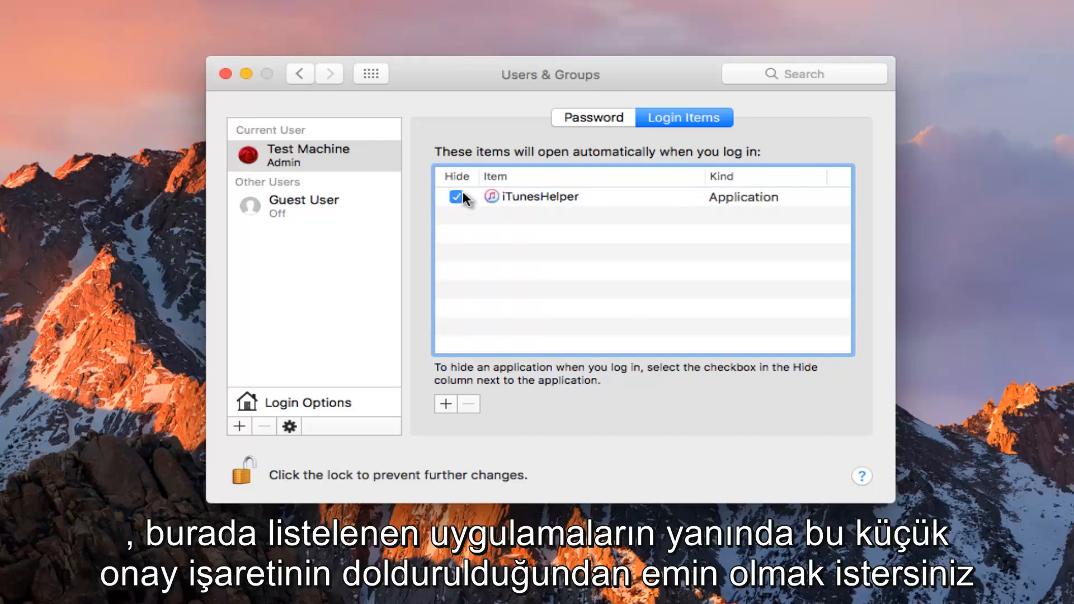
pyautogui.moveTo(542, 293)
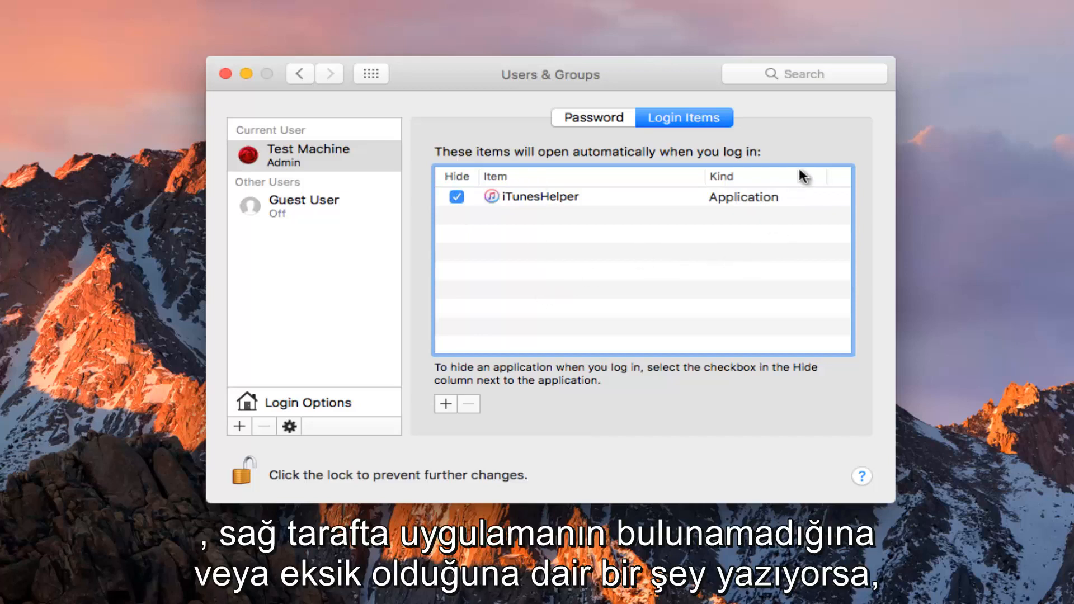
pyautogui.moveTo(822, 328)
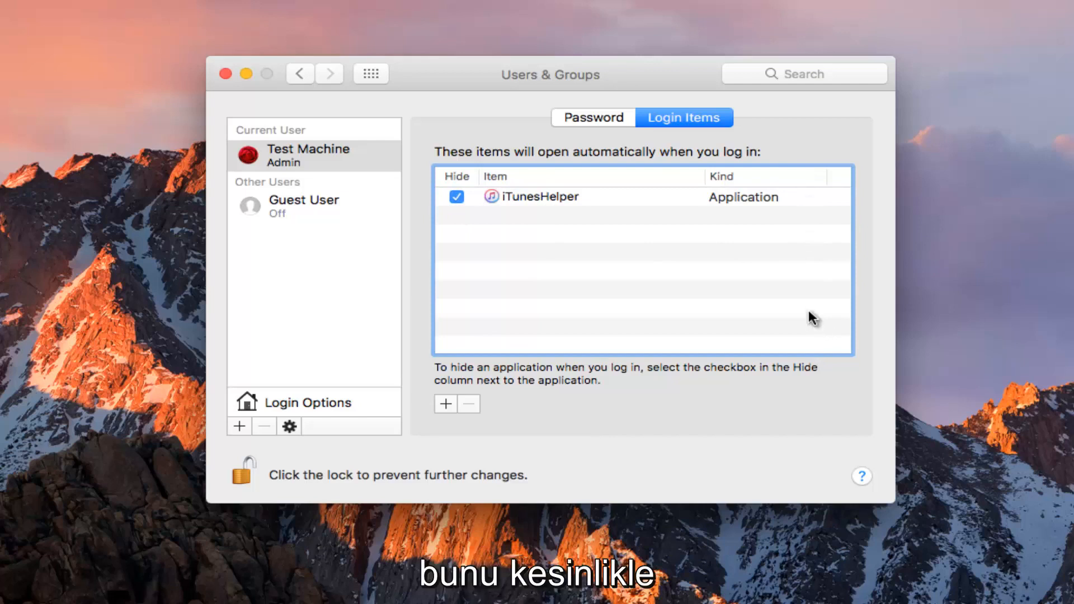
pyautogui.moveTo(699, 258)
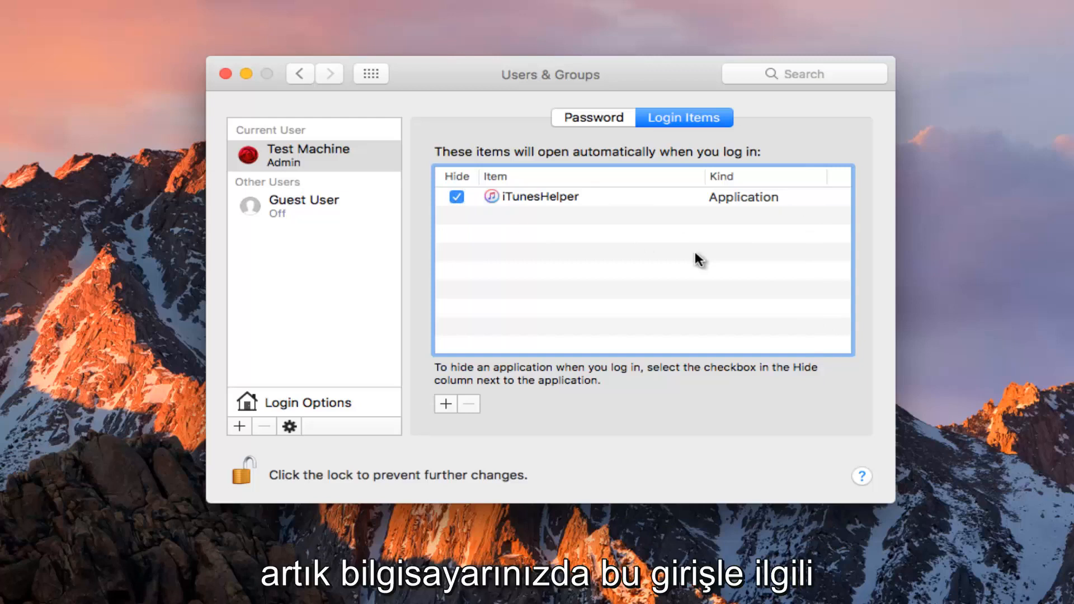
pyautogui.moveTo(657, 289)
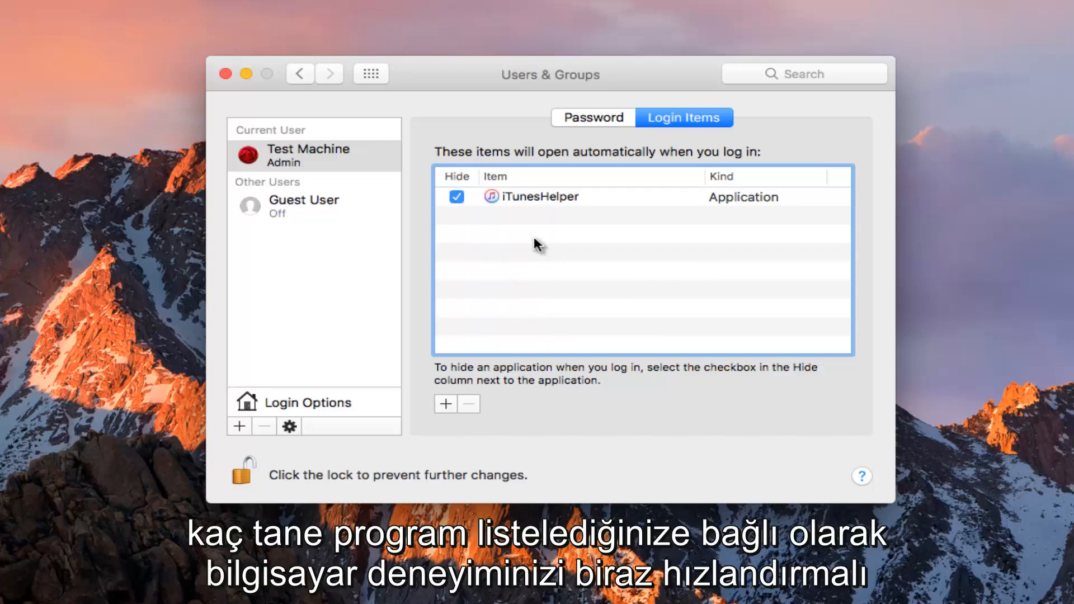
pyautogui.moveTo(534, 389)
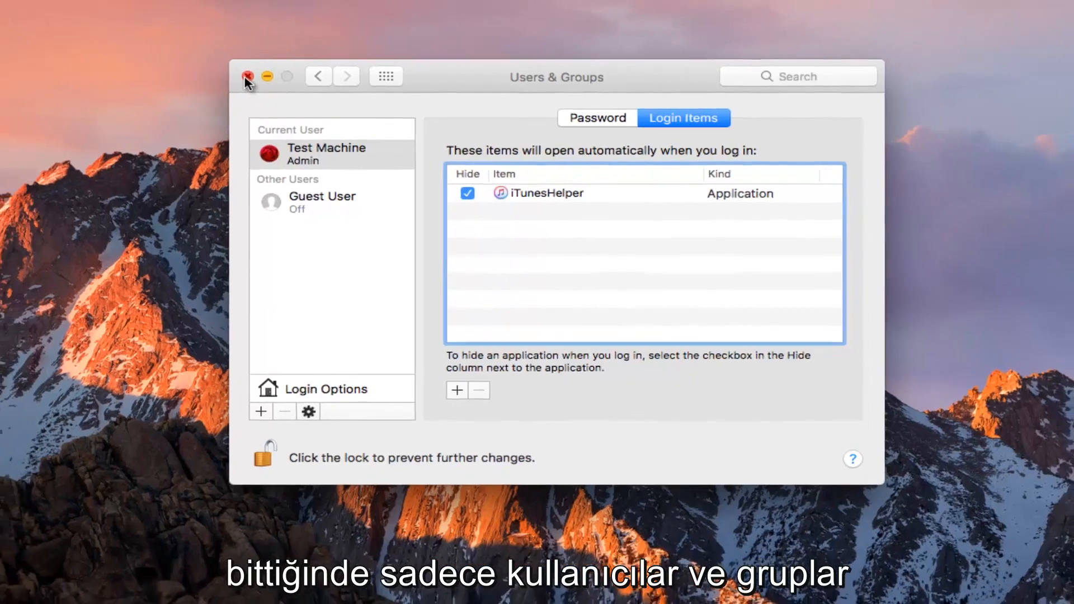
# - Close the System Preferences window, returning to the Finder desktop
pyautogui.click(248, 76)
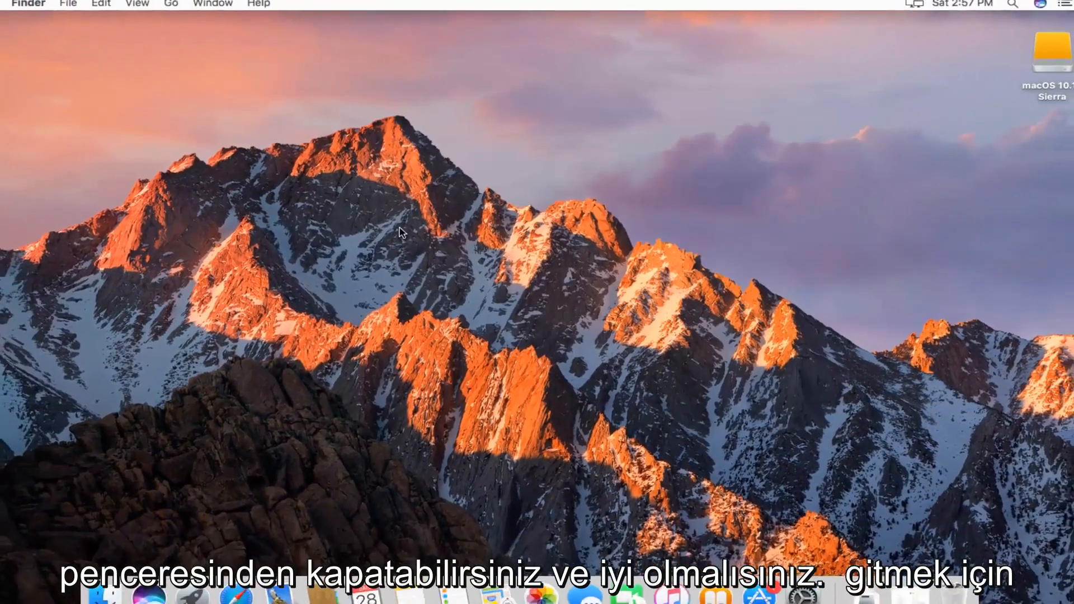